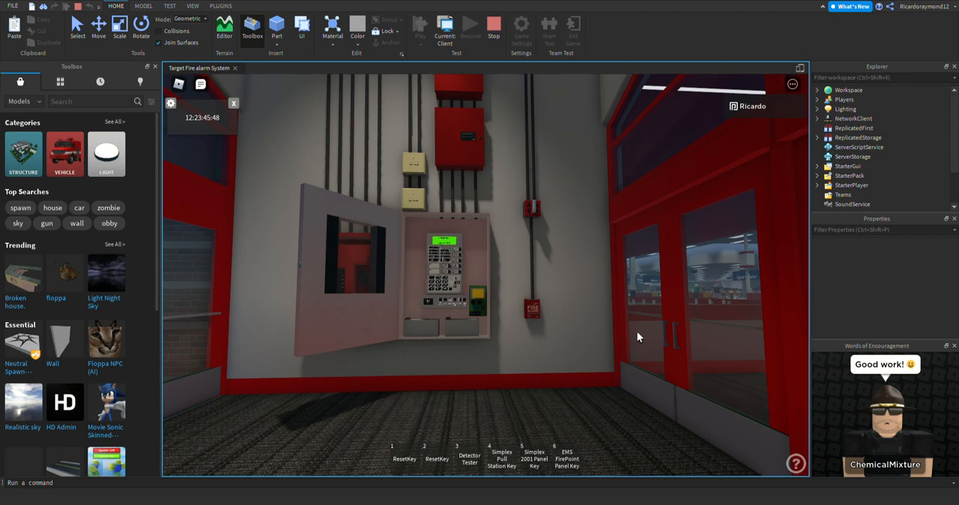
mouse_move(630, 339)
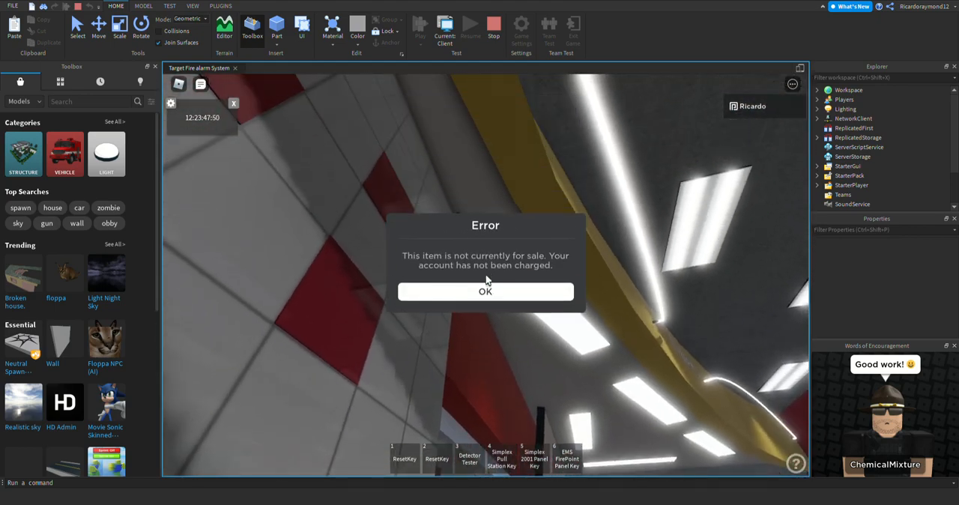
click(485, 292)
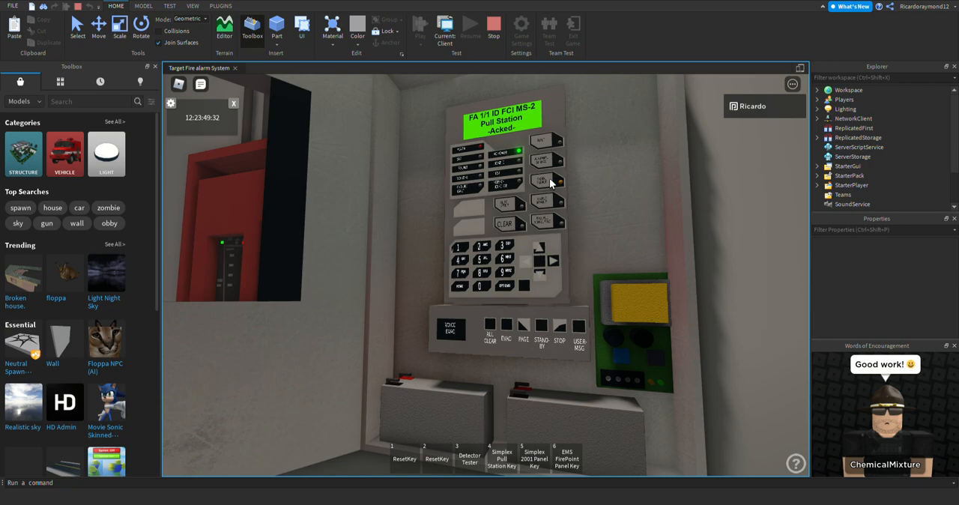
mouse_move(545, 142)
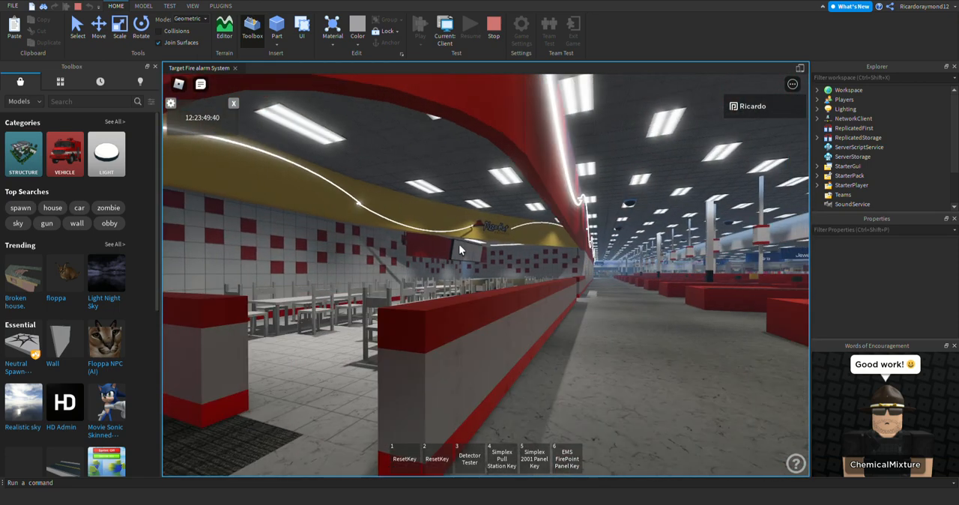
mouse_move(402, 237)
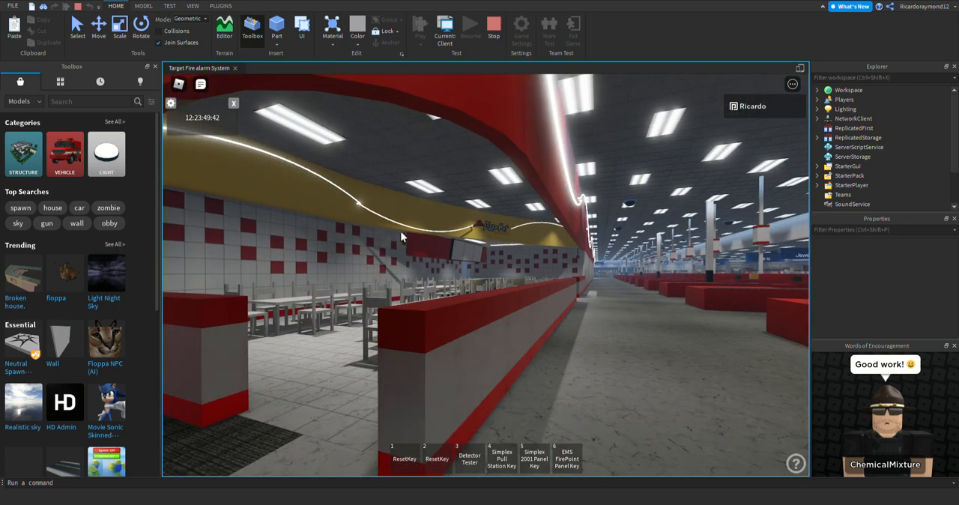